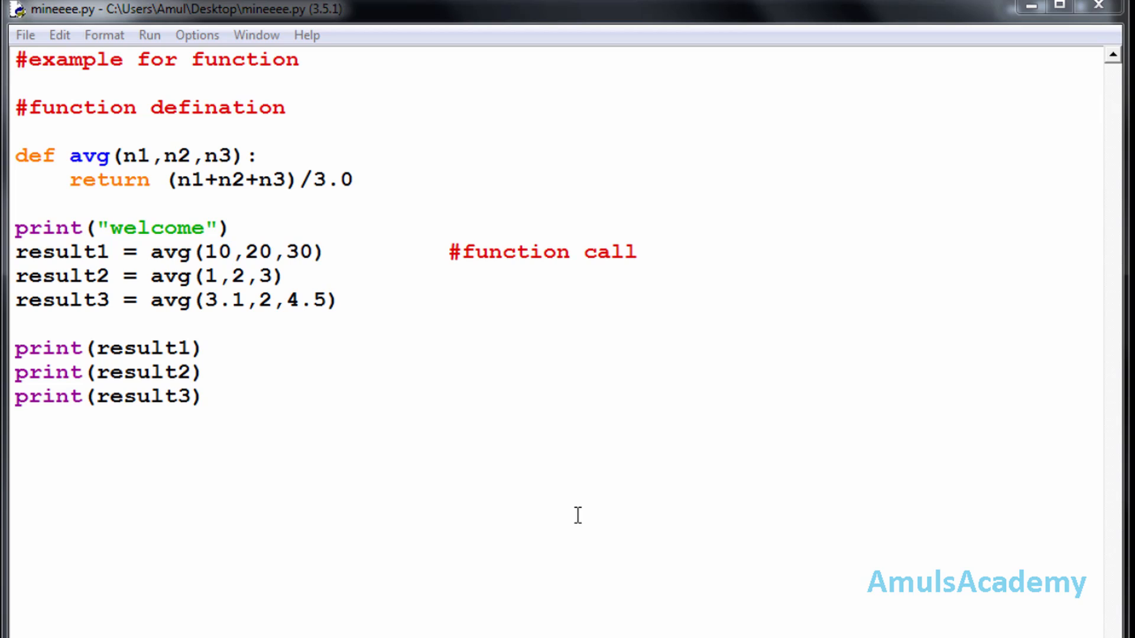
mouse_move(257, 268)
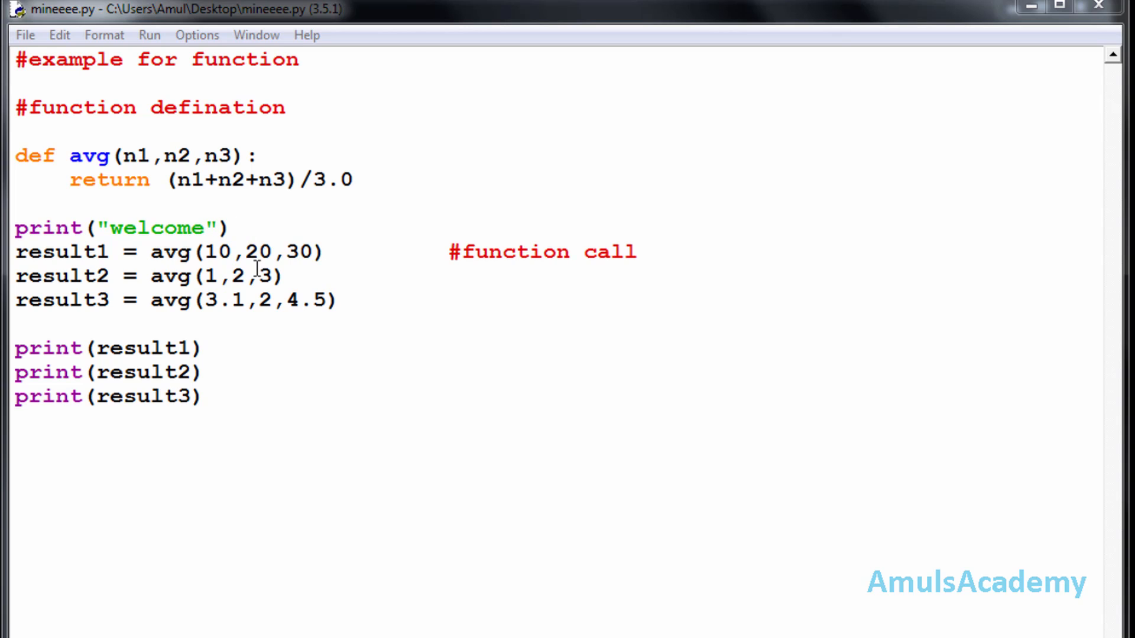
mouse_move(270, 368)
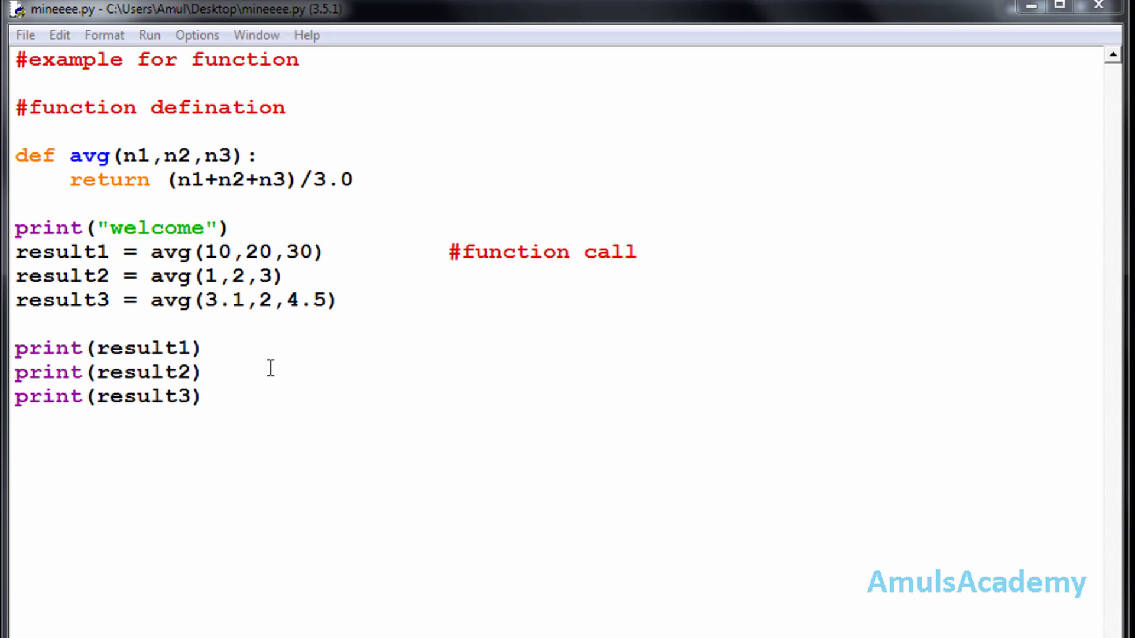
mouse_move(270, 360)
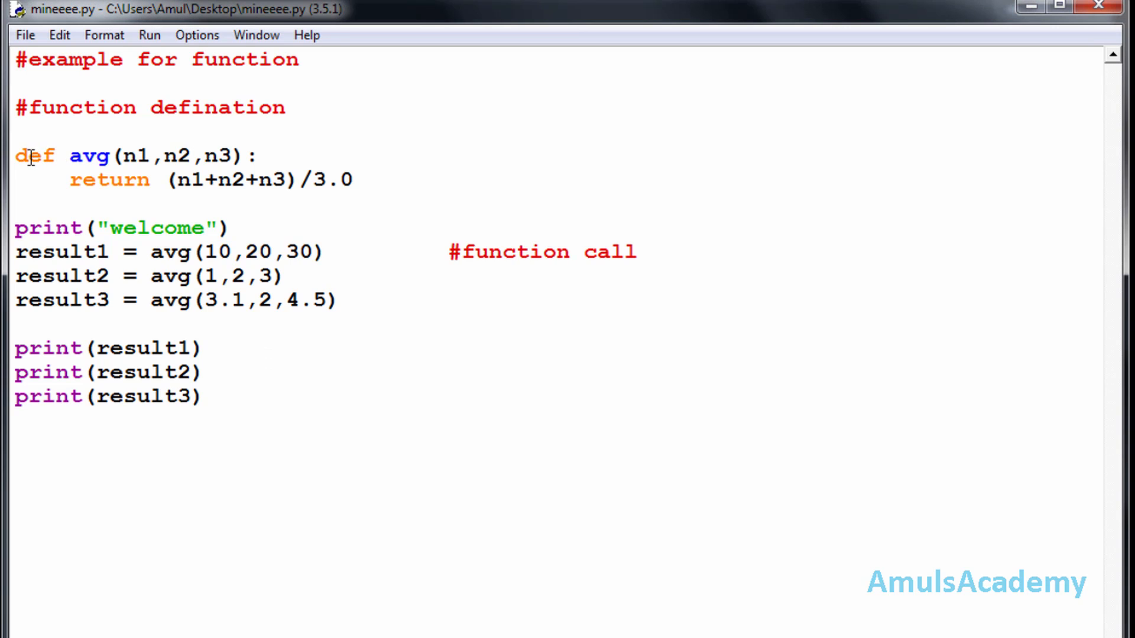
- Walk through the old avg code, highlighting parameters n1 and n3, argument 10, and call lines
left_click_drag(29, 155, 347, 179)
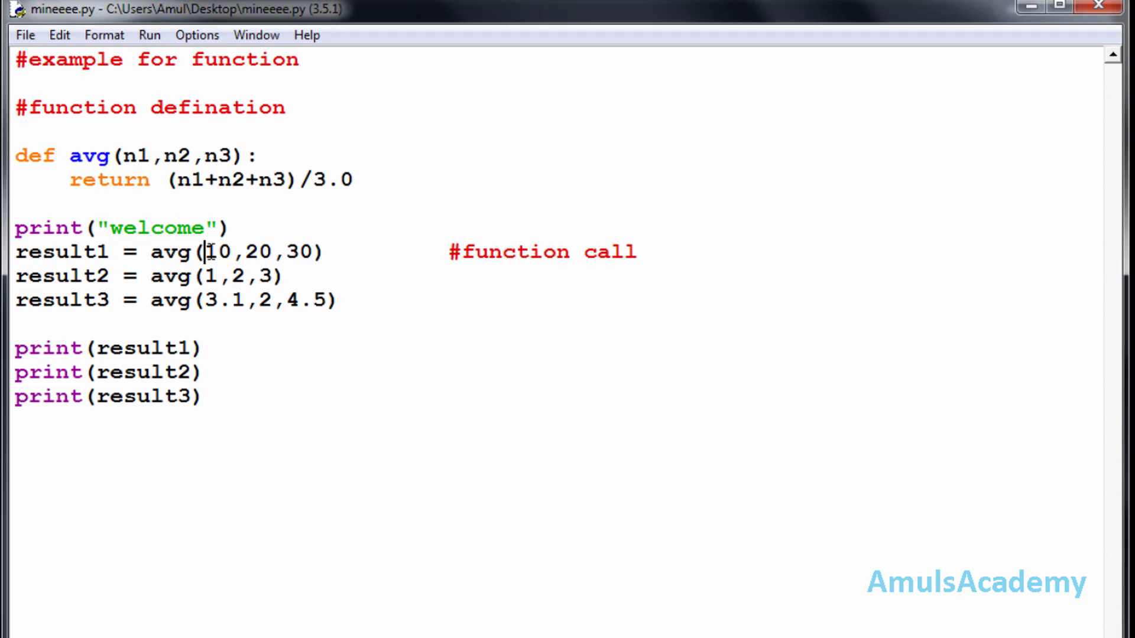
left_click_drag(203, 251, 14, 324)
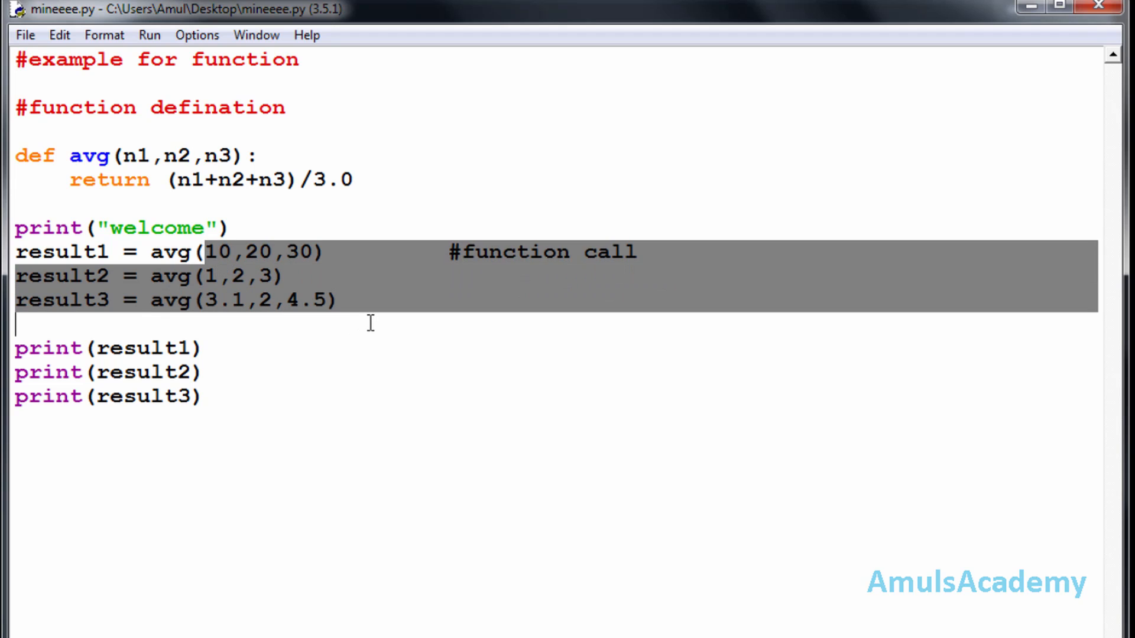
left_click(309, 253)
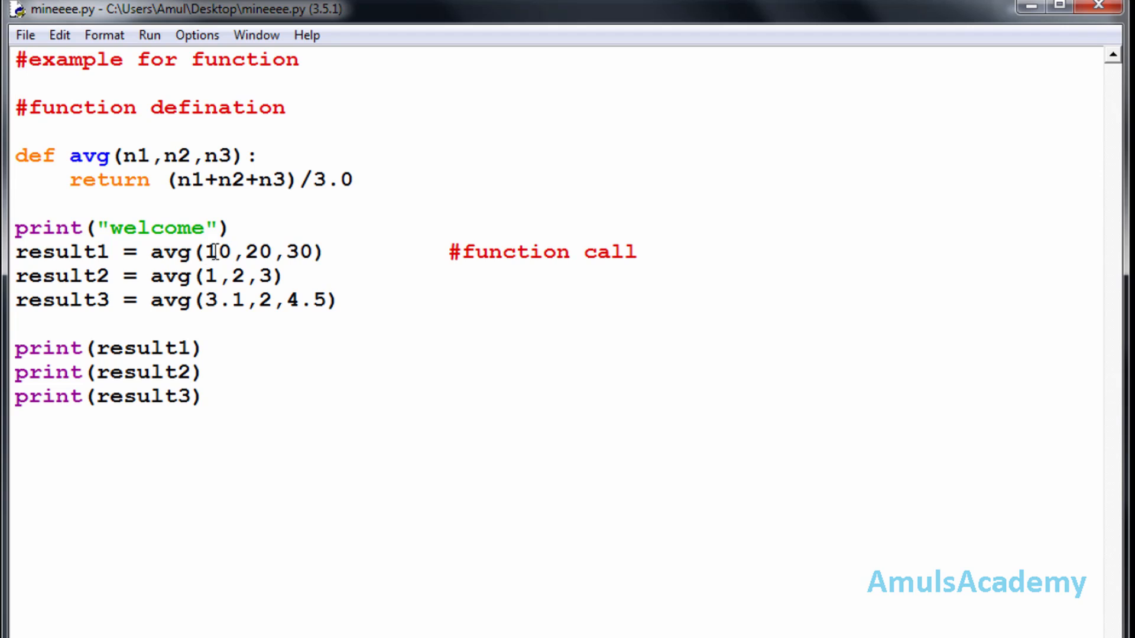
double_click(216, 253)
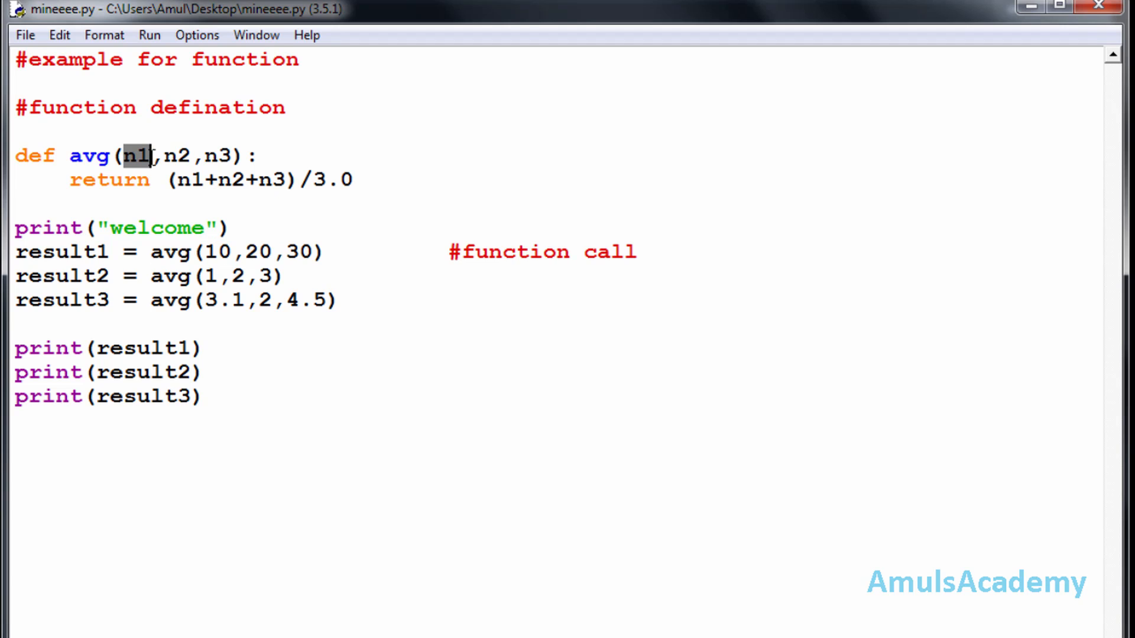
double_click(178, 155)
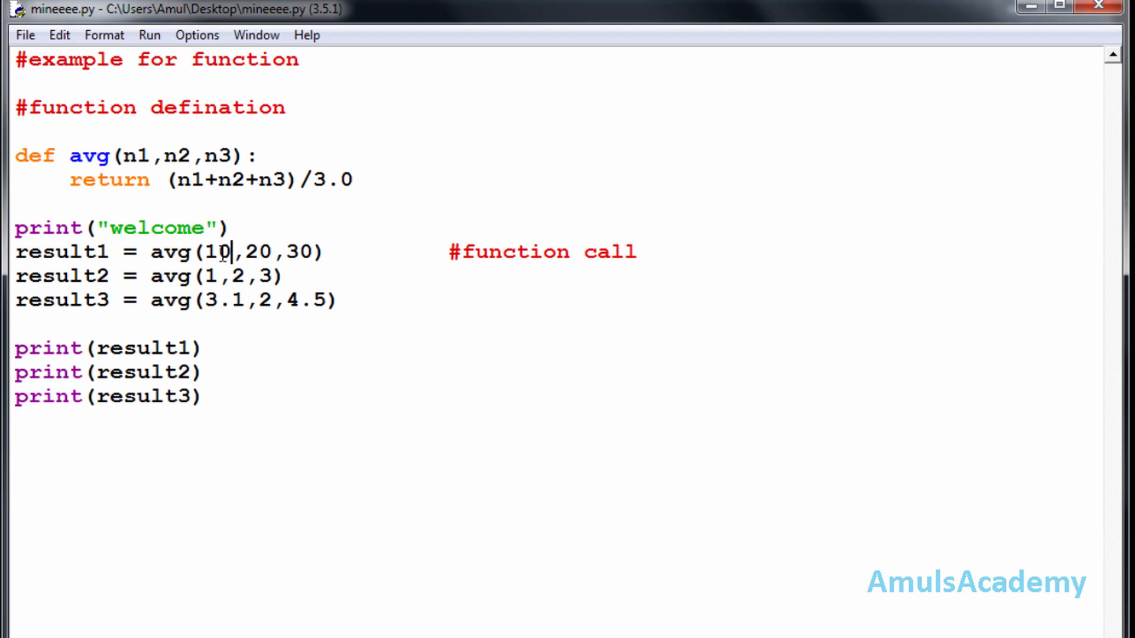
double_click(136, 156)
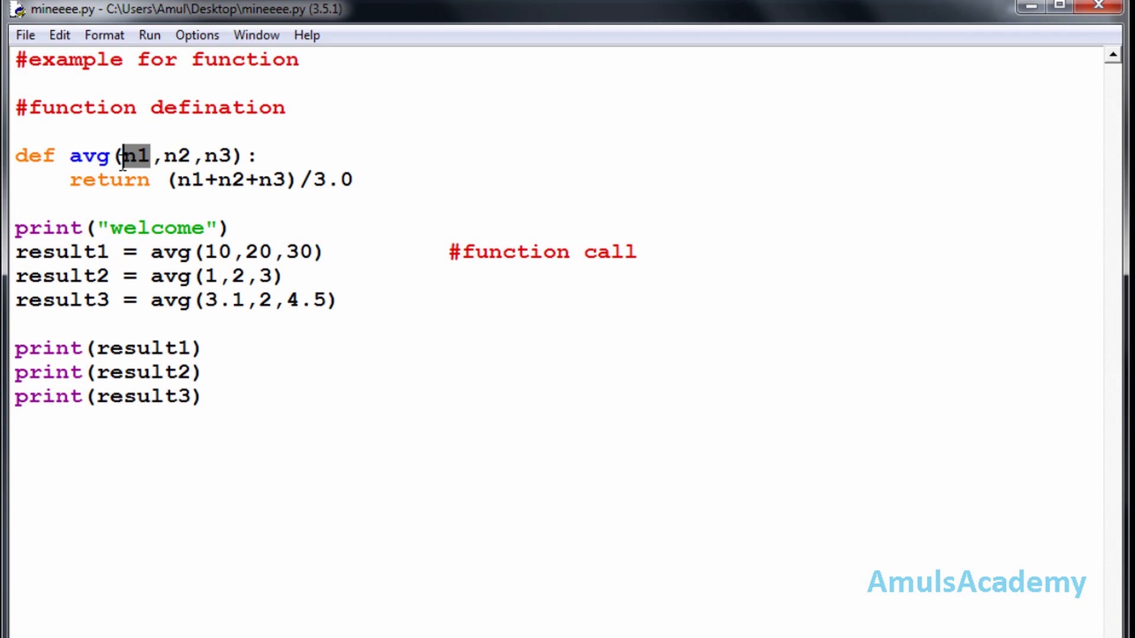
mouse_move(250, 251)
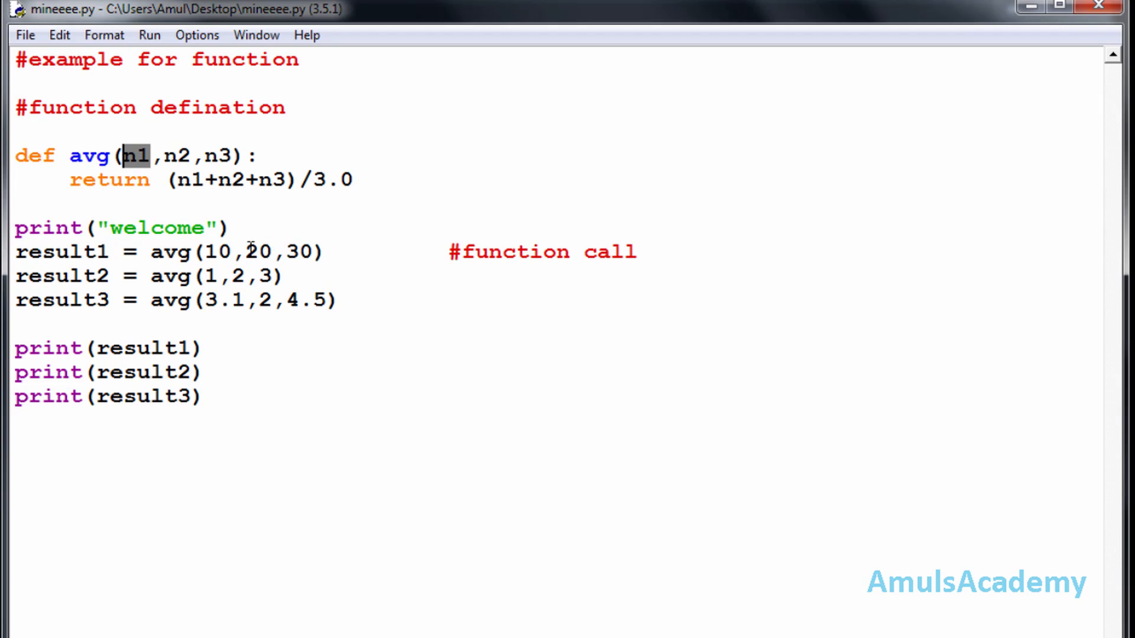
mouse_move(190, 156)
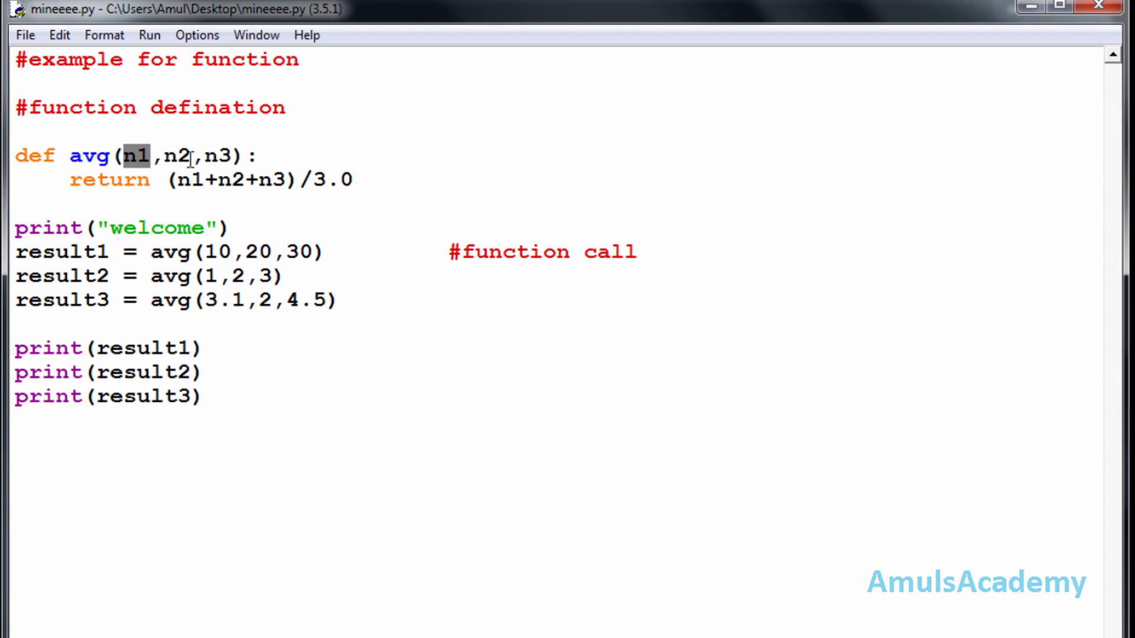
mouse_move(302, 226)
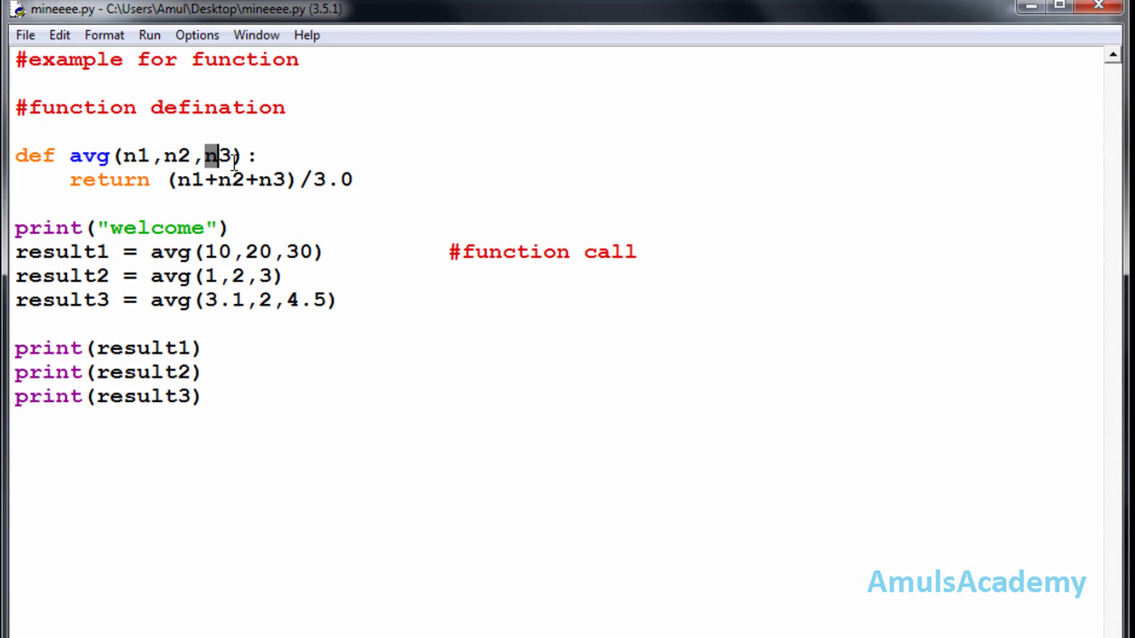
double_click(220, 155)
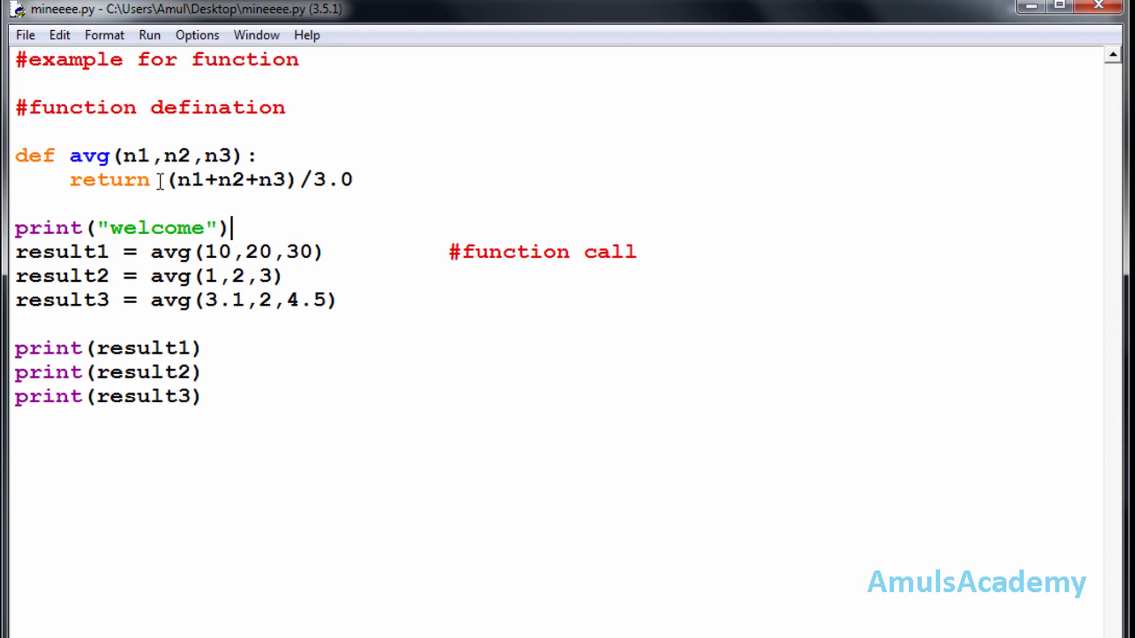
left_click_drag(165, 180, 354, 179)
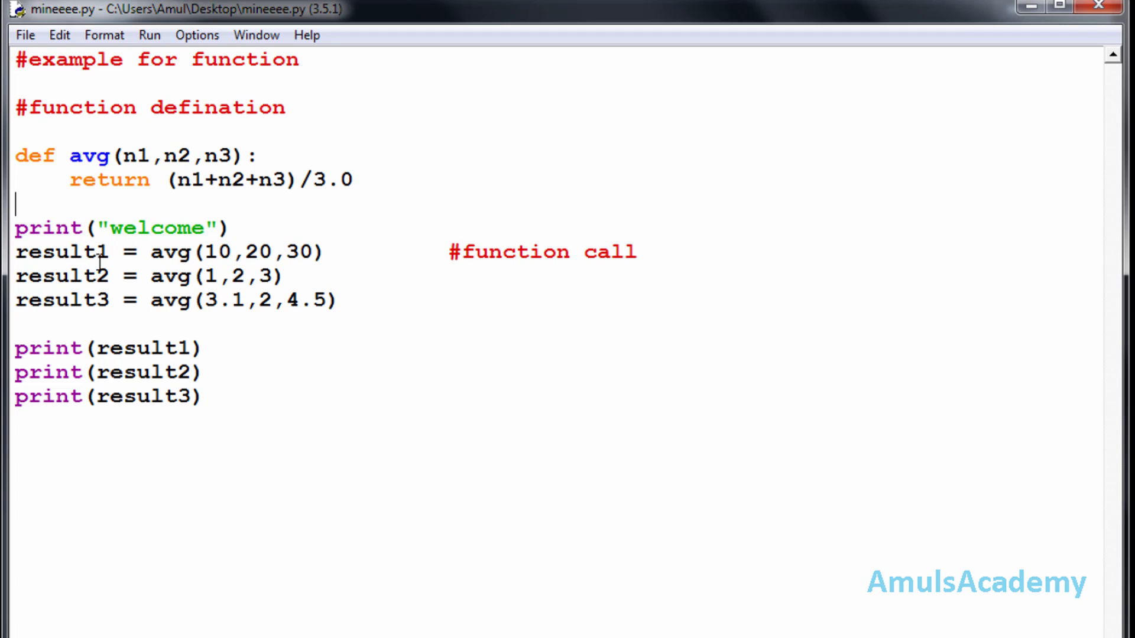
double_click(62, 252)
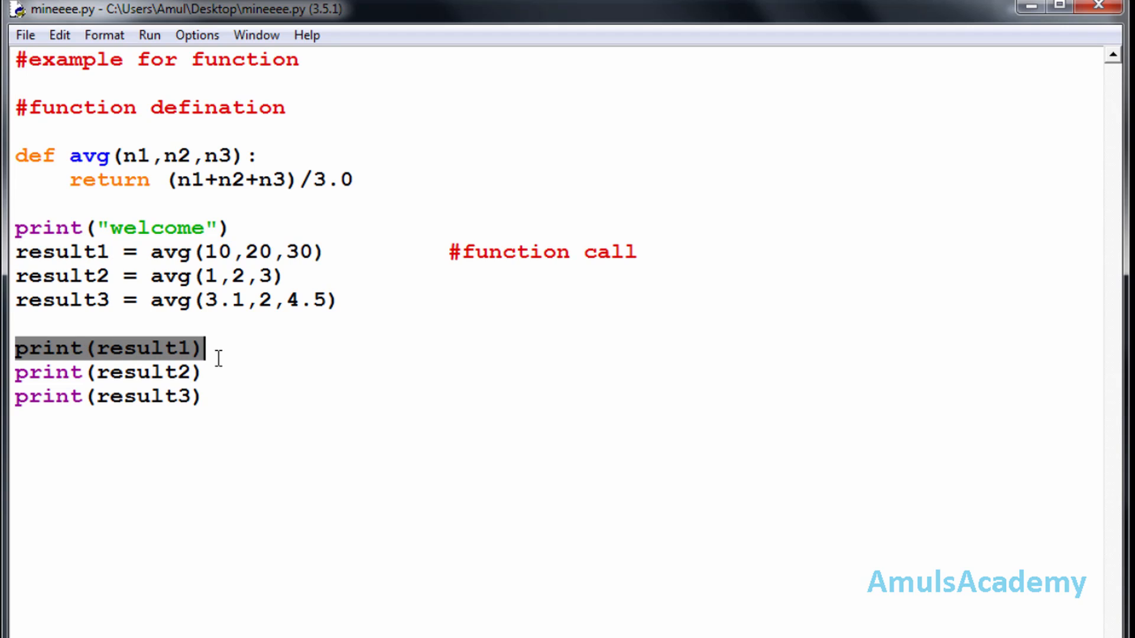
mouse_move(322, 202)
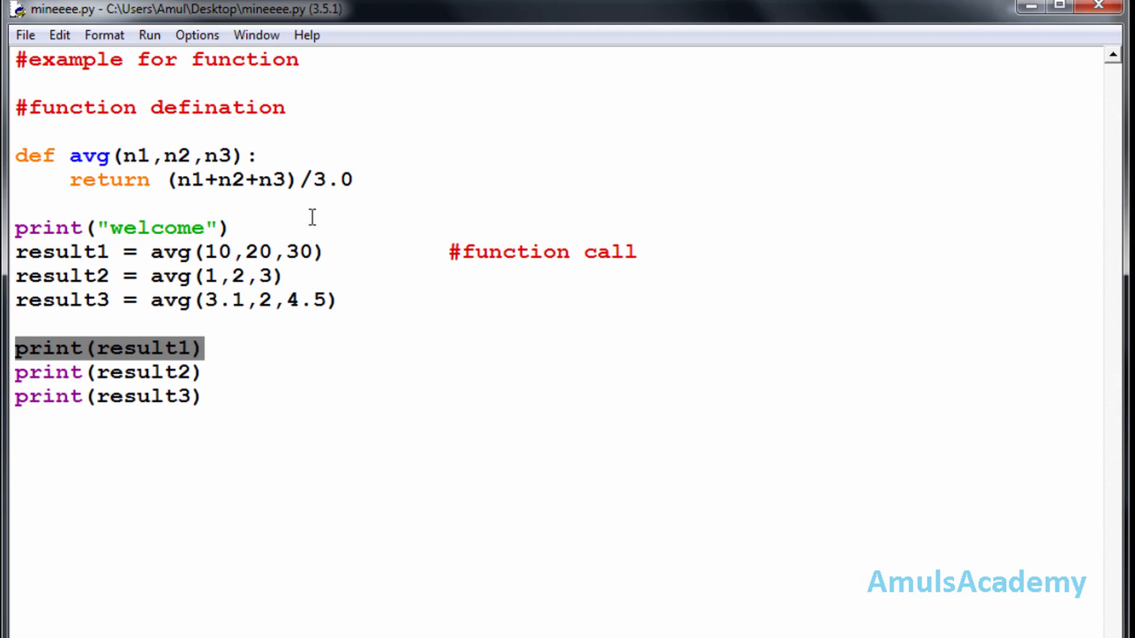
- Write the display() function header with a print statement for "welcome"
left_click(205, 348)
type("def")
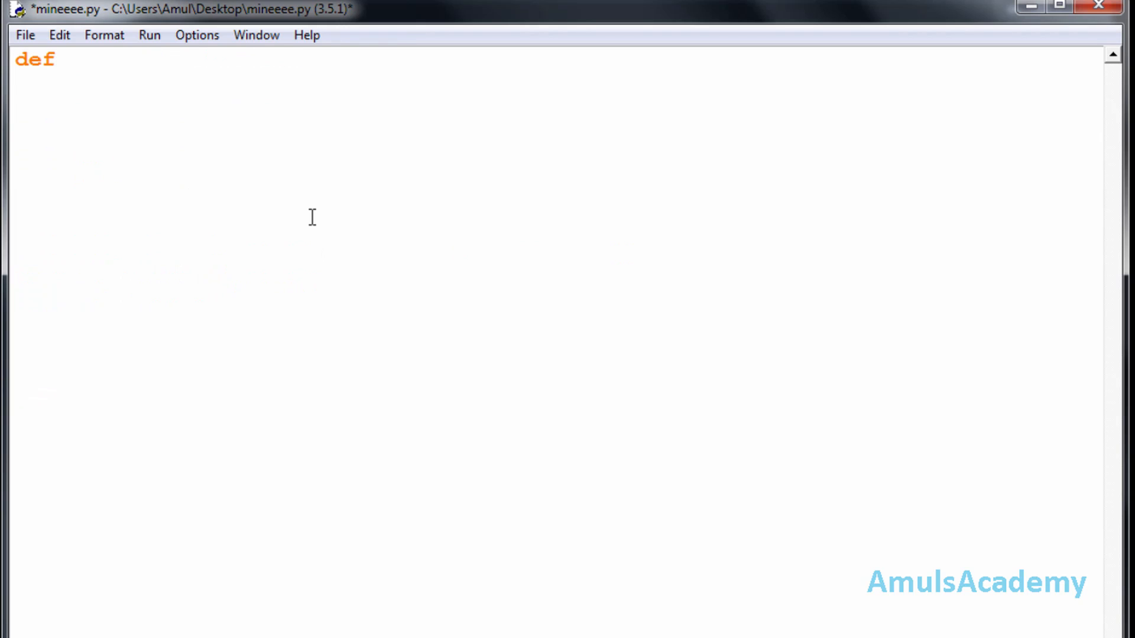
type("\" \"")
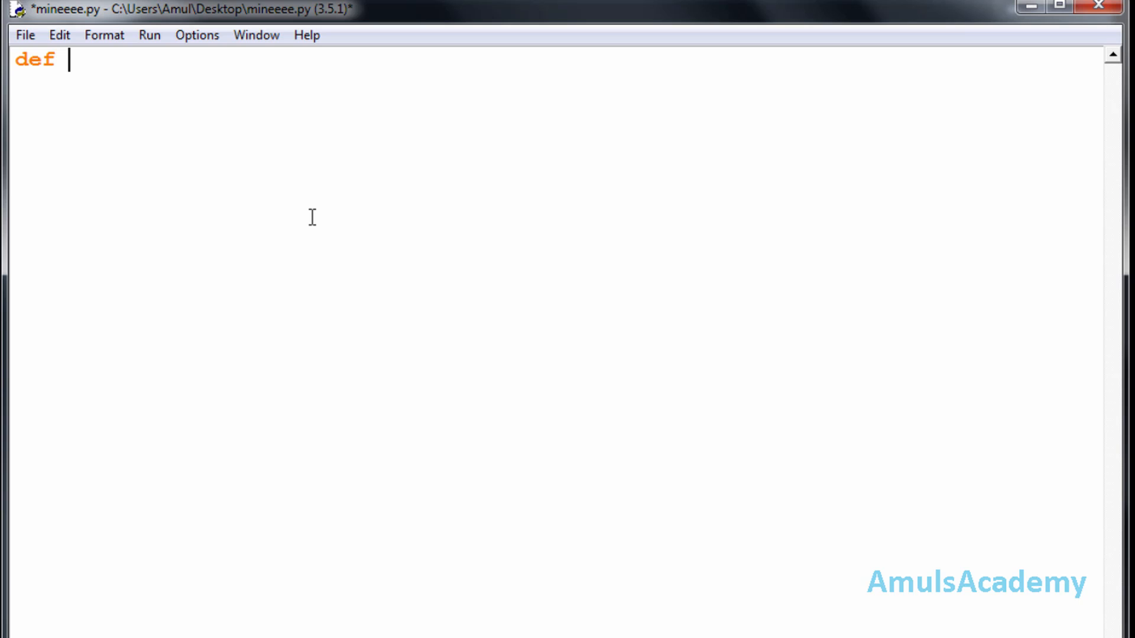
type("disp")
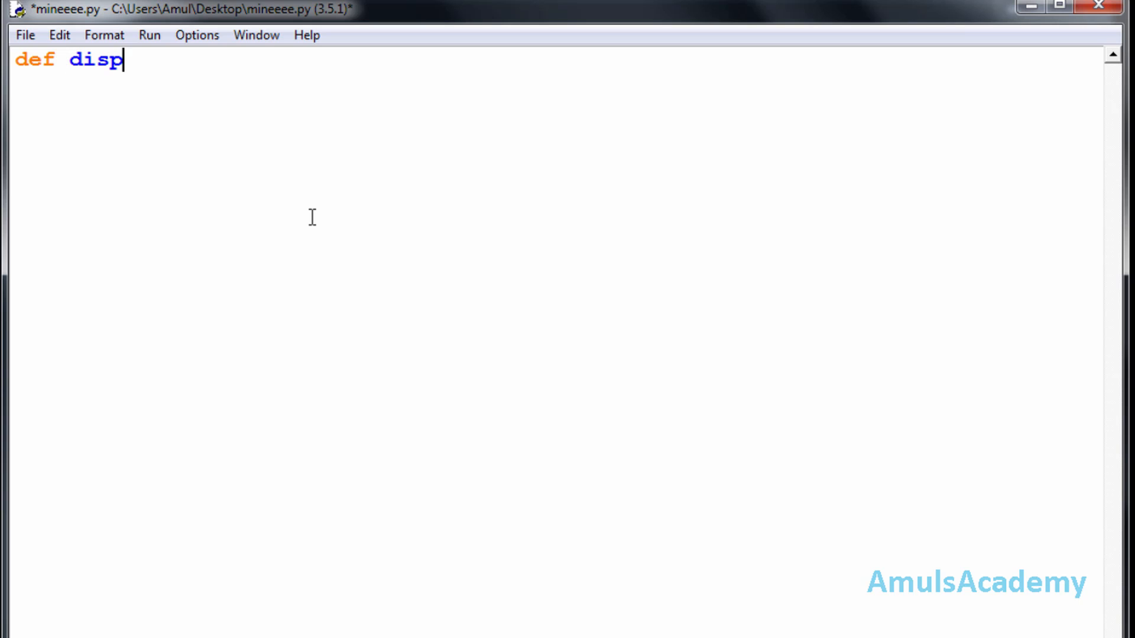
type("lay")
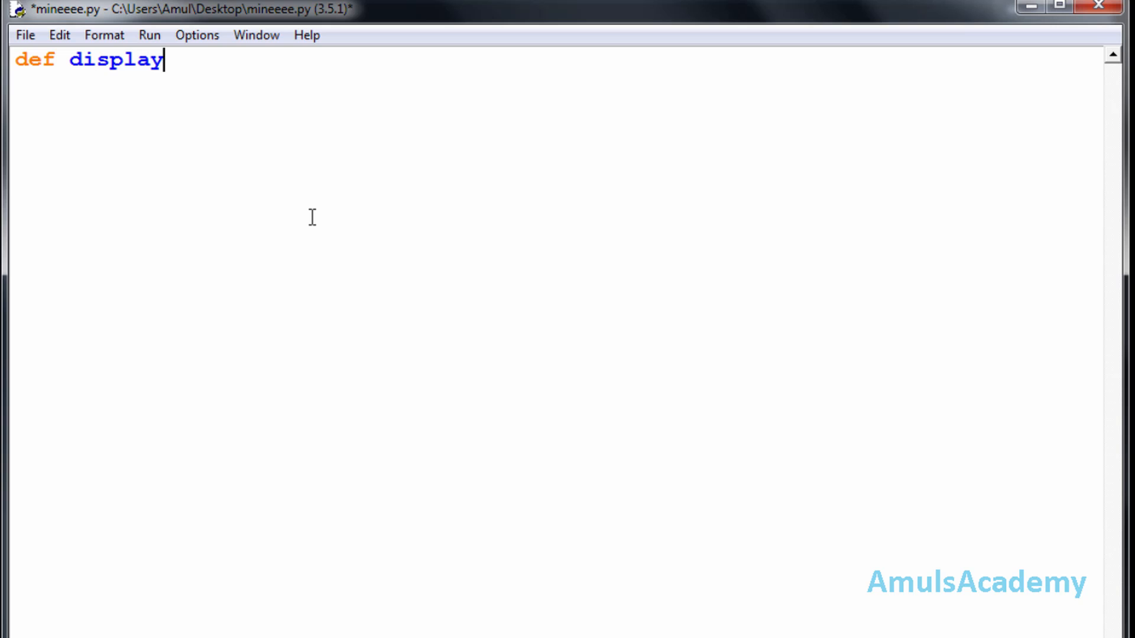
type("():")
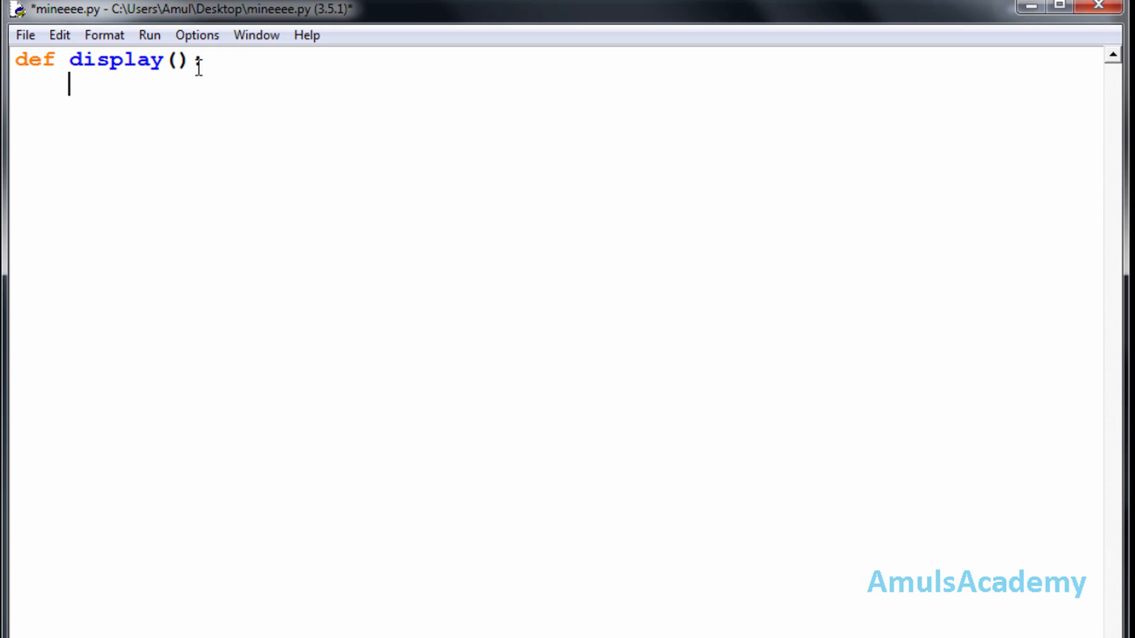
type("print()")
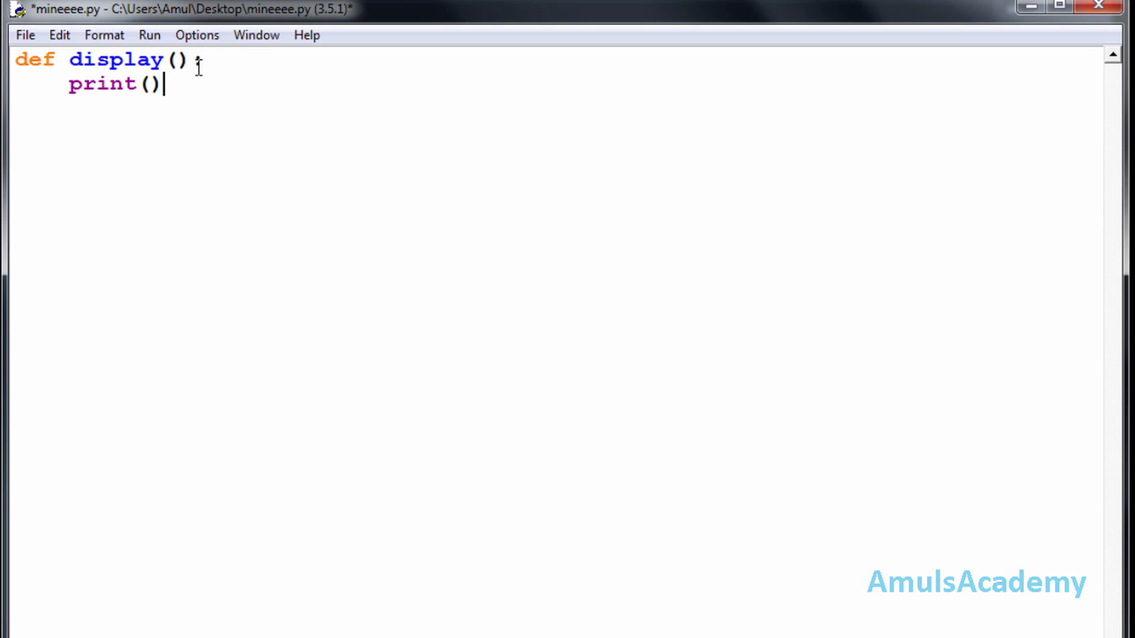
type("\"")
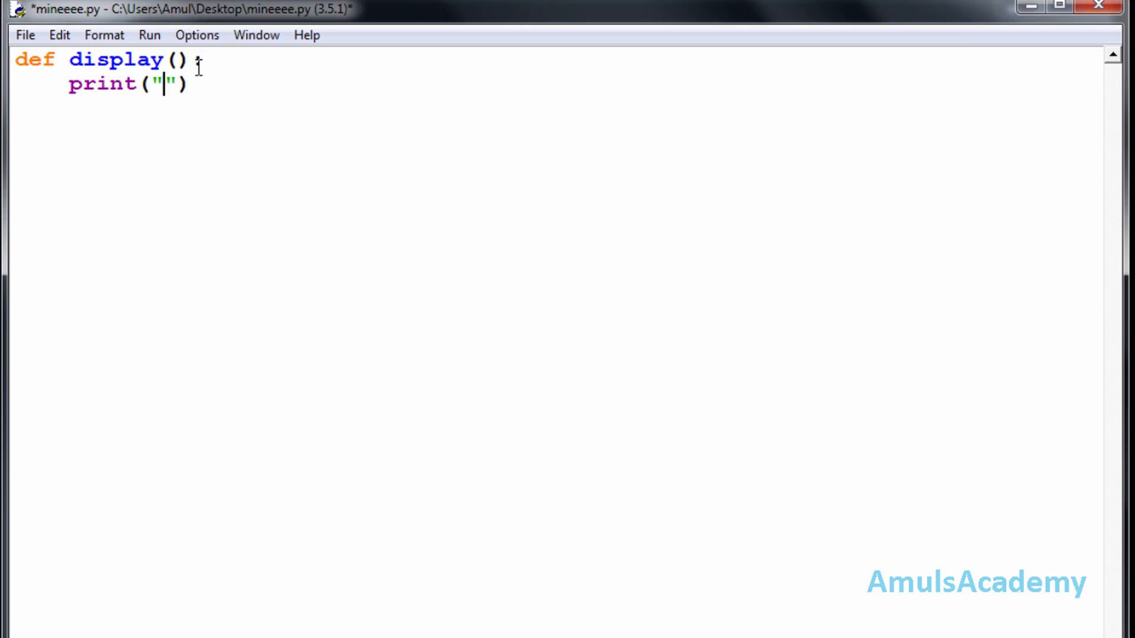
type("welco")
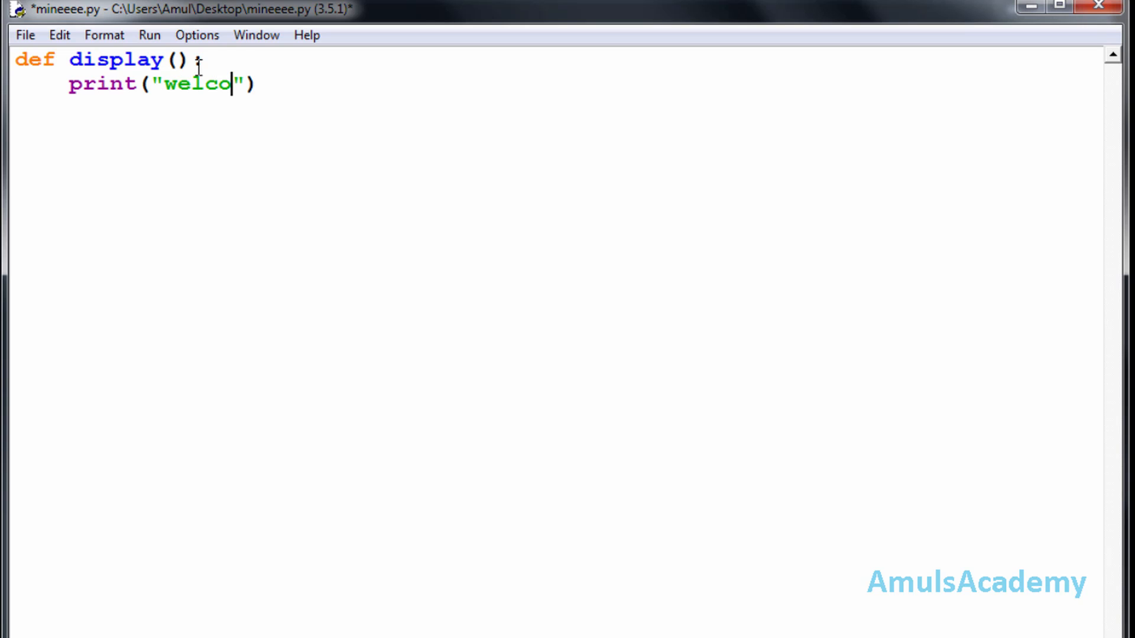
type("me")
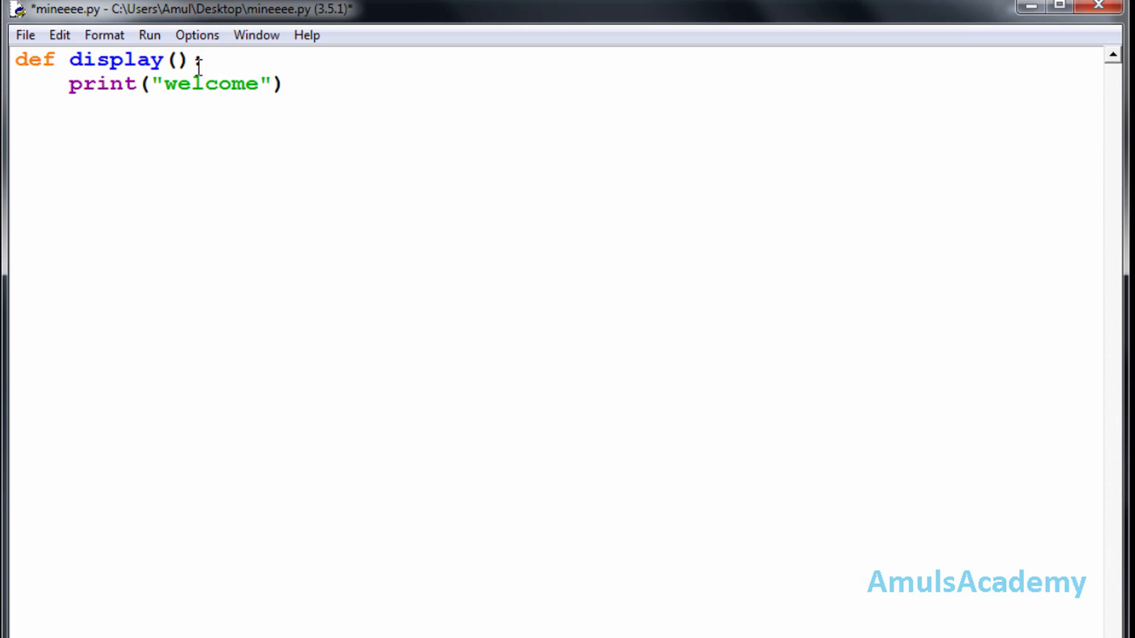
- Add a print of "have a nice day" and call display() below the function
type("pri")
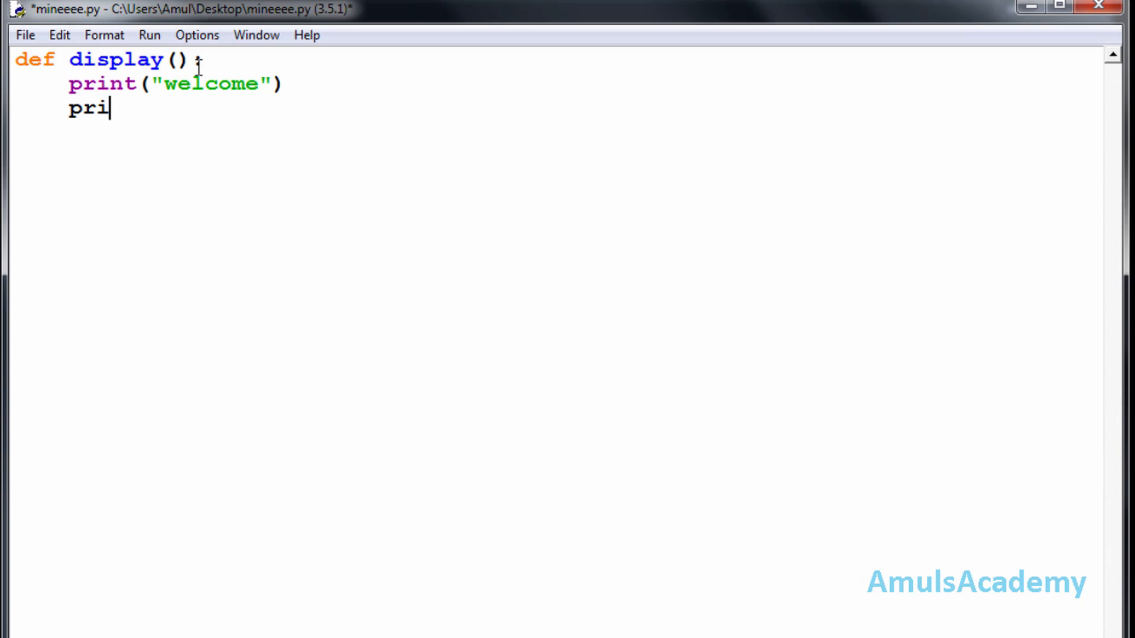
type("nt(")
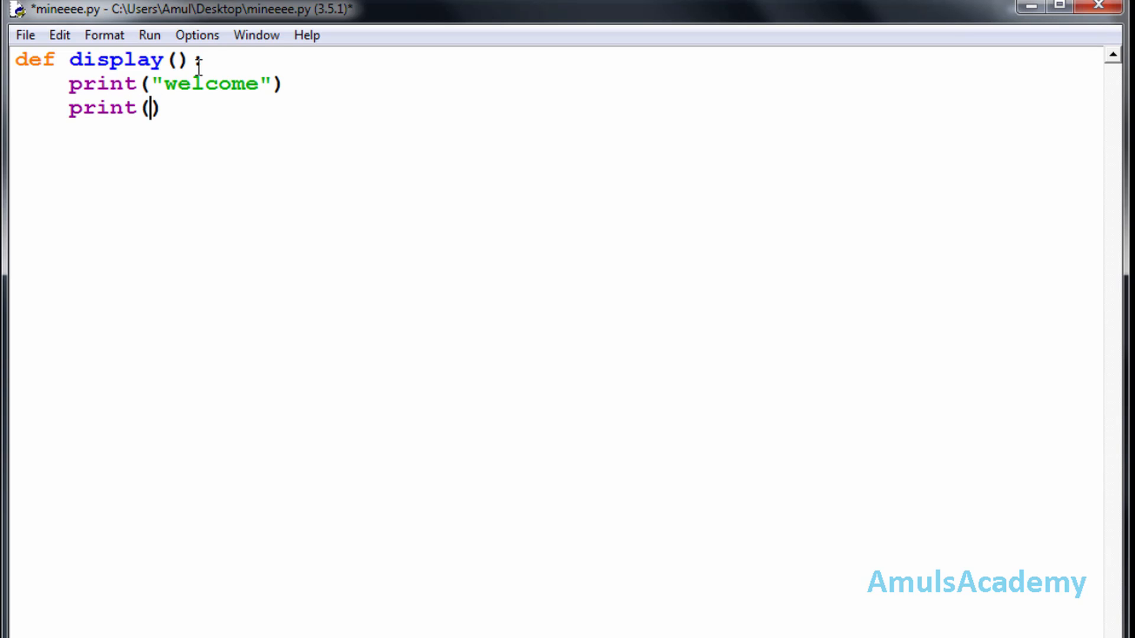
type("\"h\"")
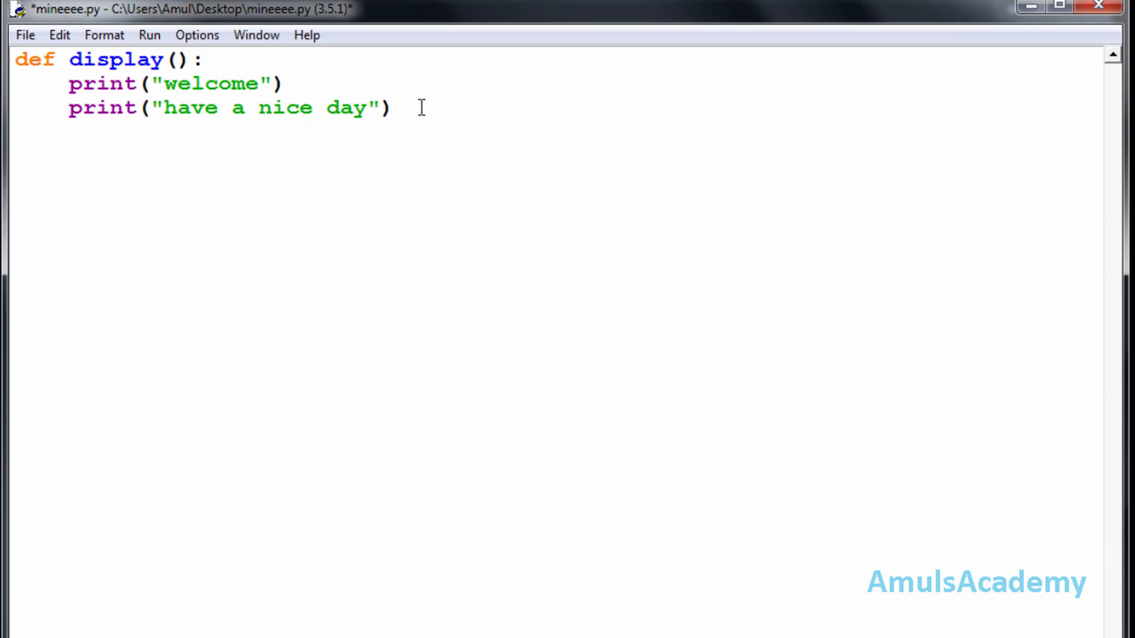
type("di")
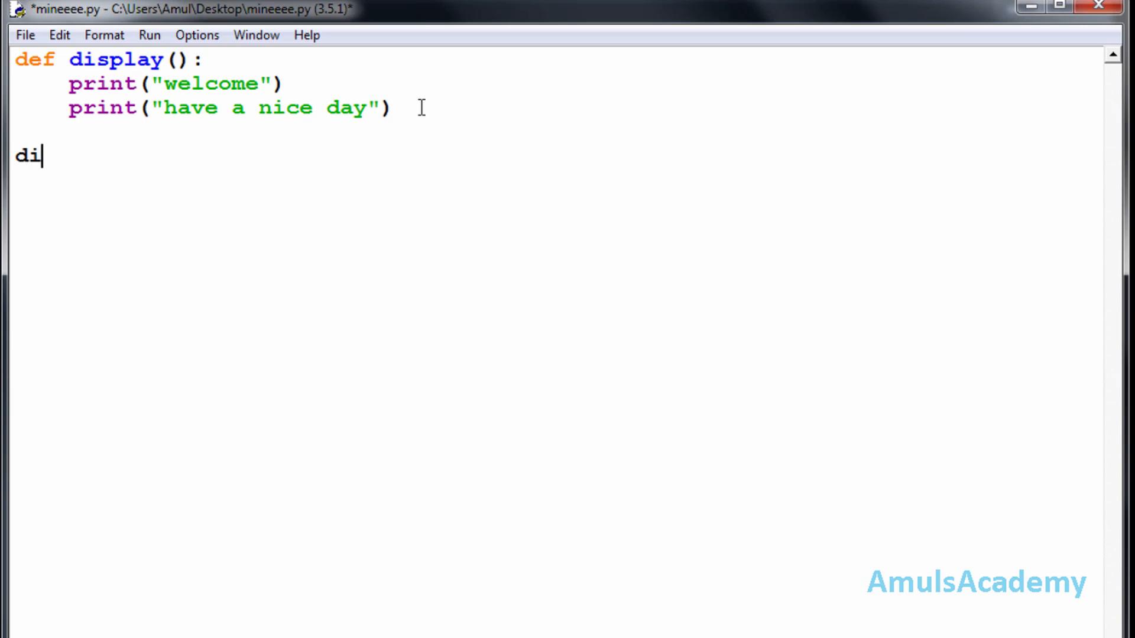
type("splay()")
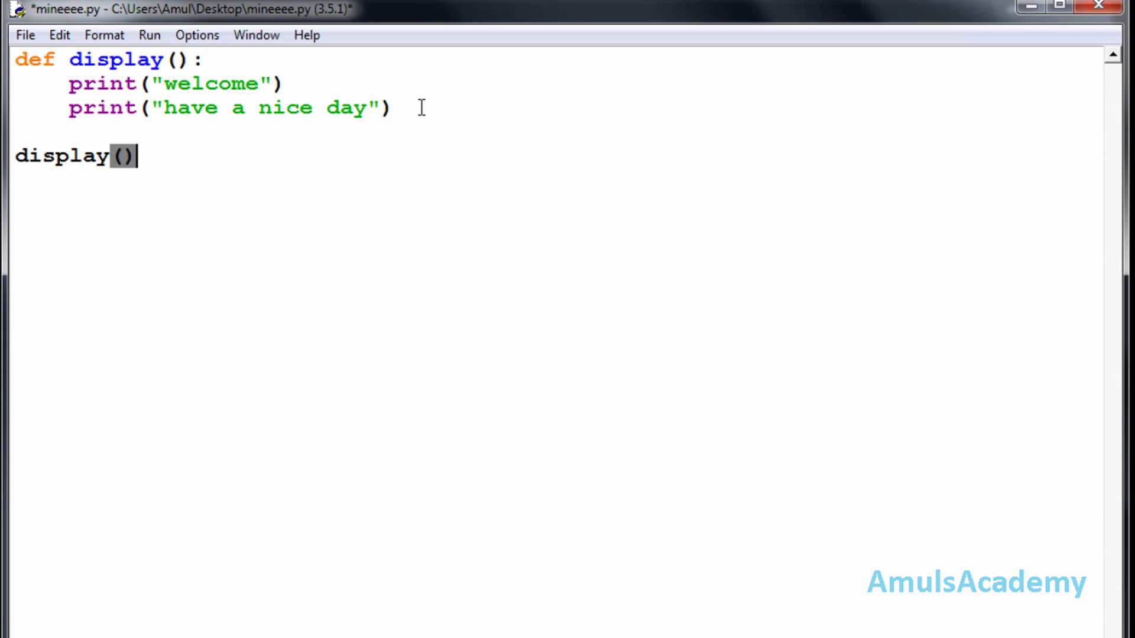